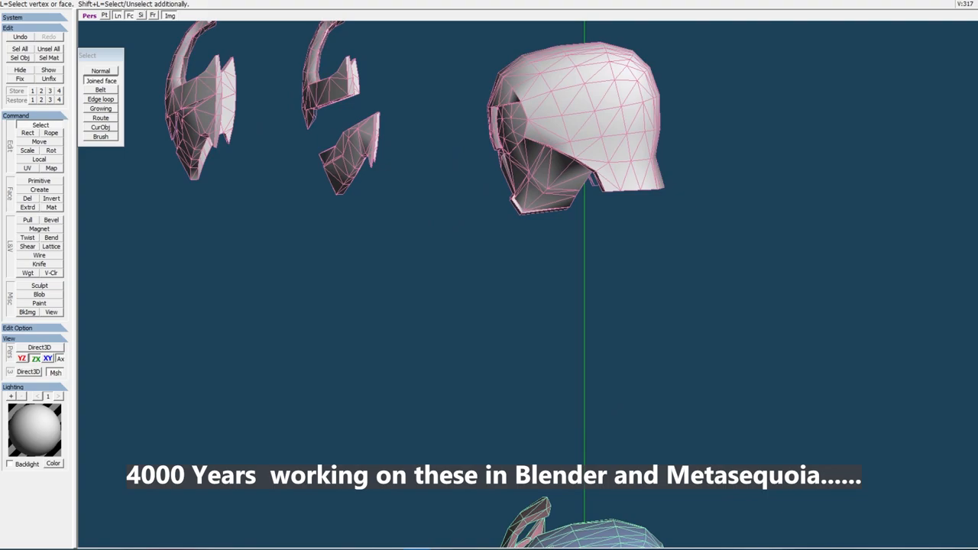
Raise the helmet and face mask pieces so they sit above the armor torso.
click(40, 144)
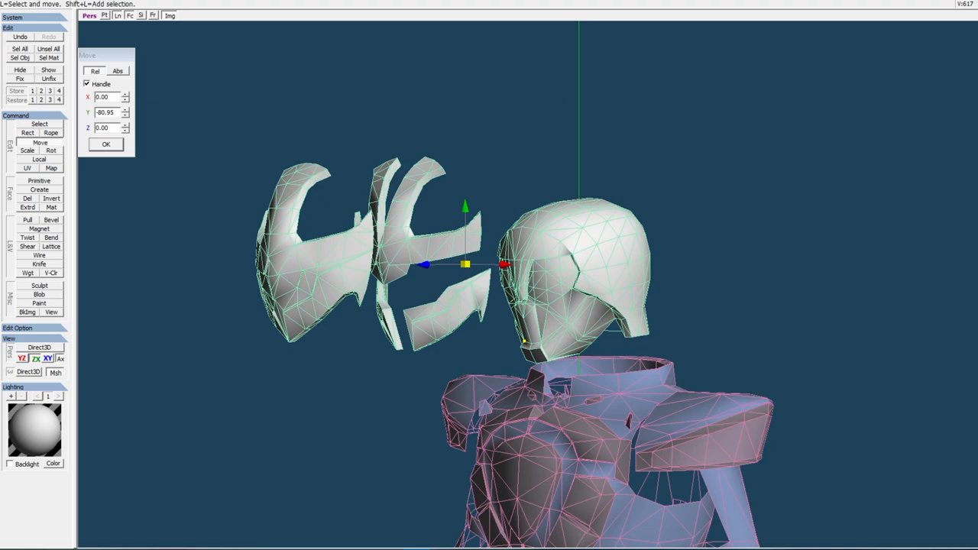
Clear the selection and place the front face mask piece against the helmet's face.
click(40, 125)
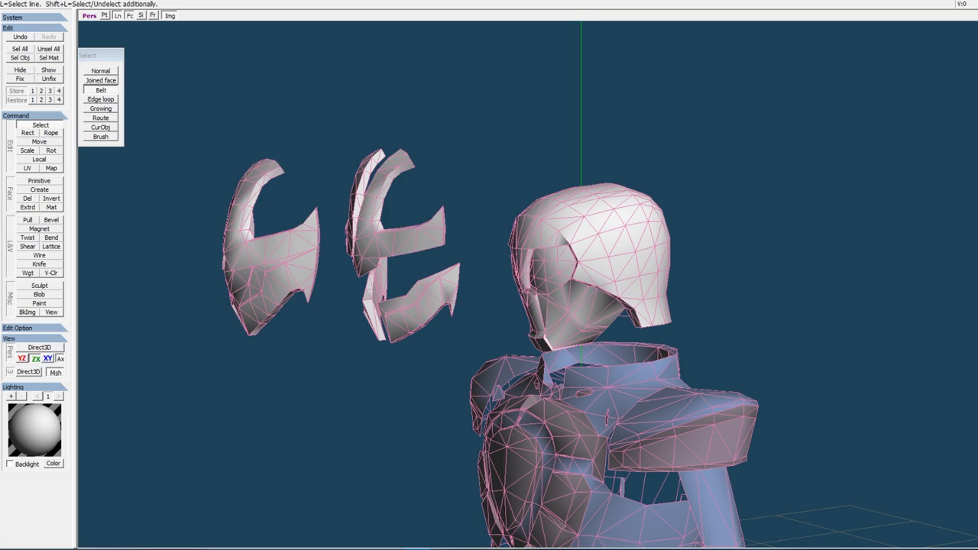
click(40, 142)
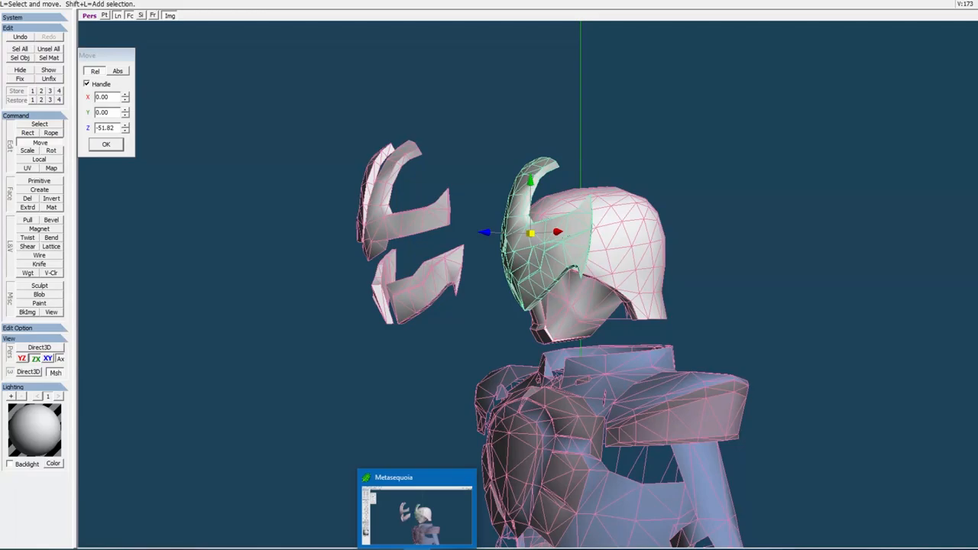